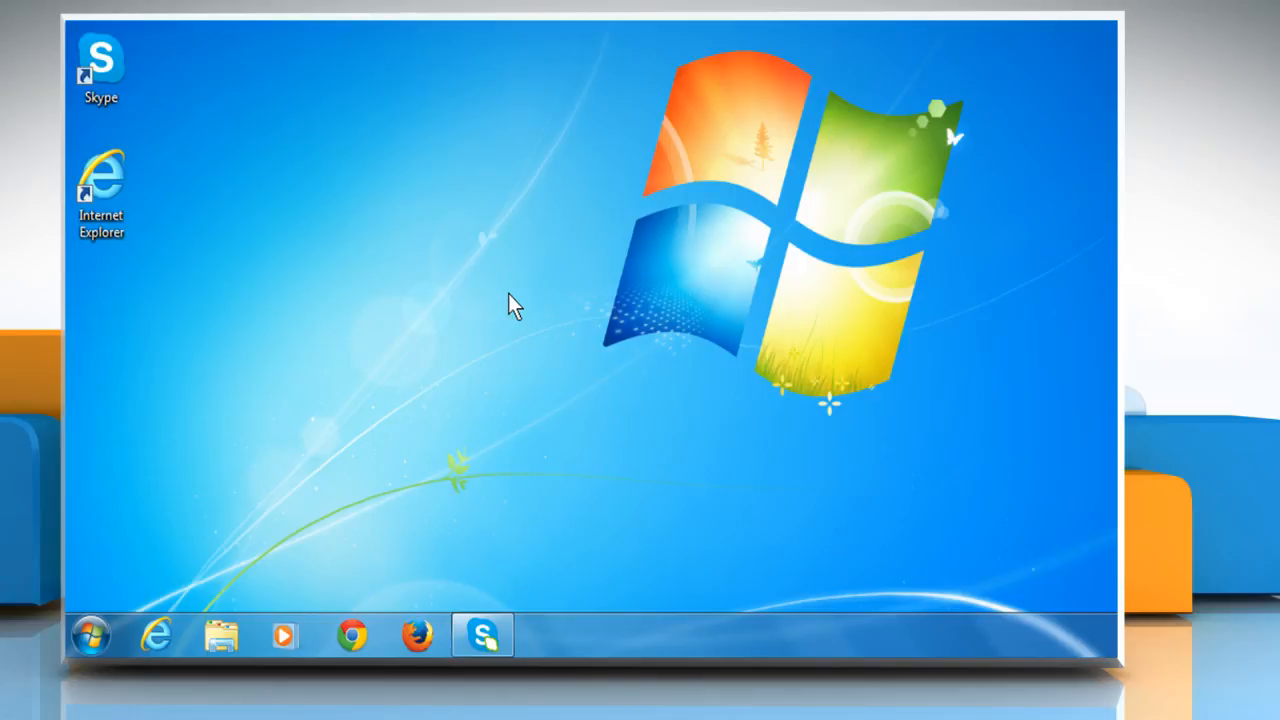
mouse_move(418, 374)
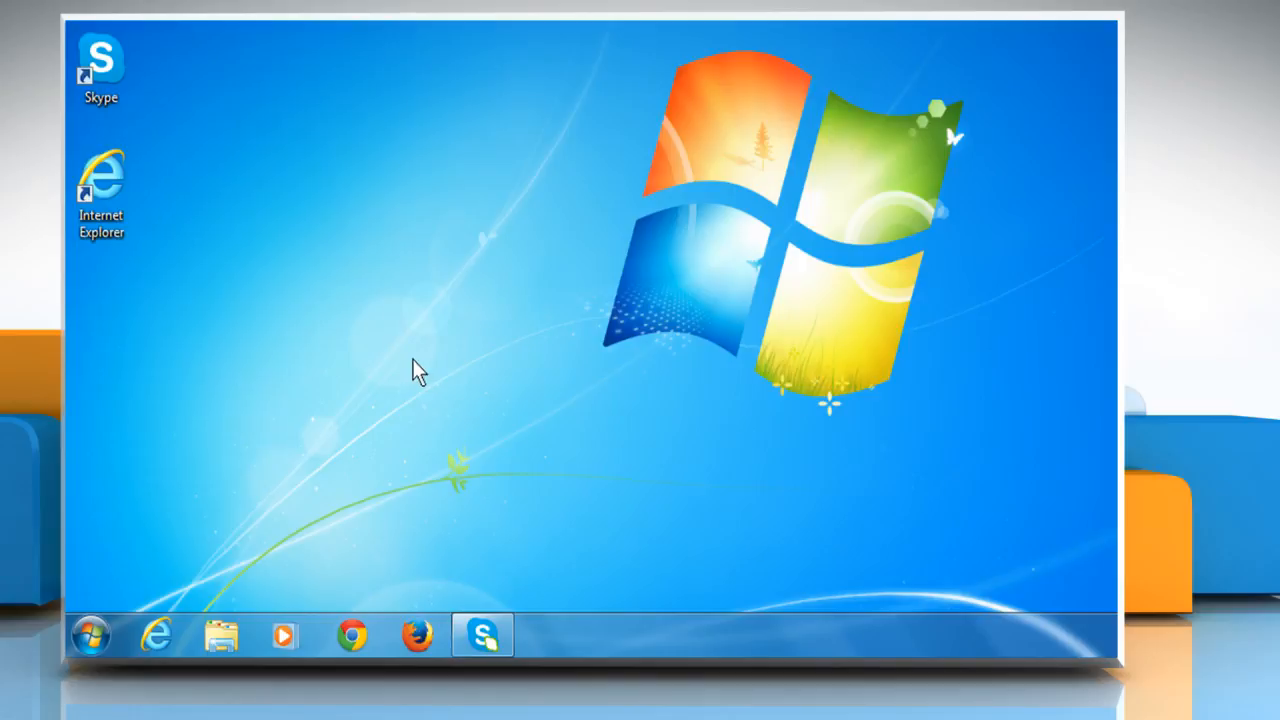
Launch the Sound settings by searching mmsys.cpl from the Start menu.
click(90, 636)
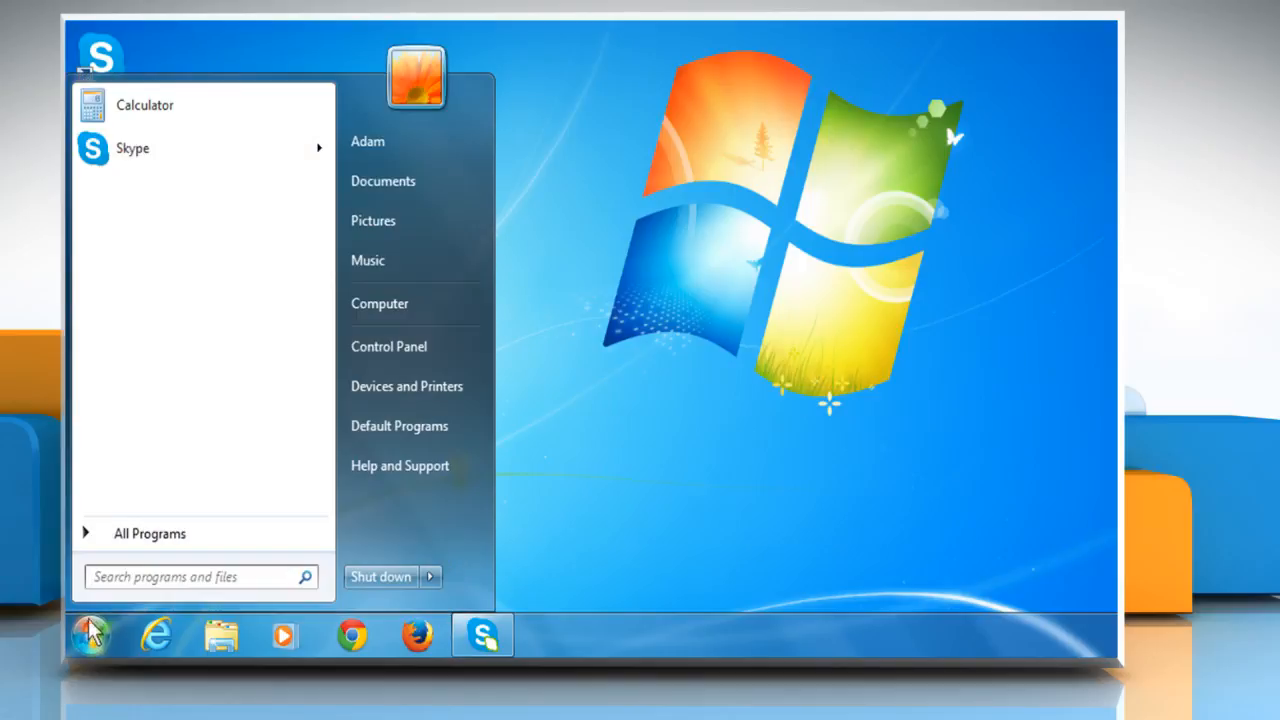
click(190, 576)
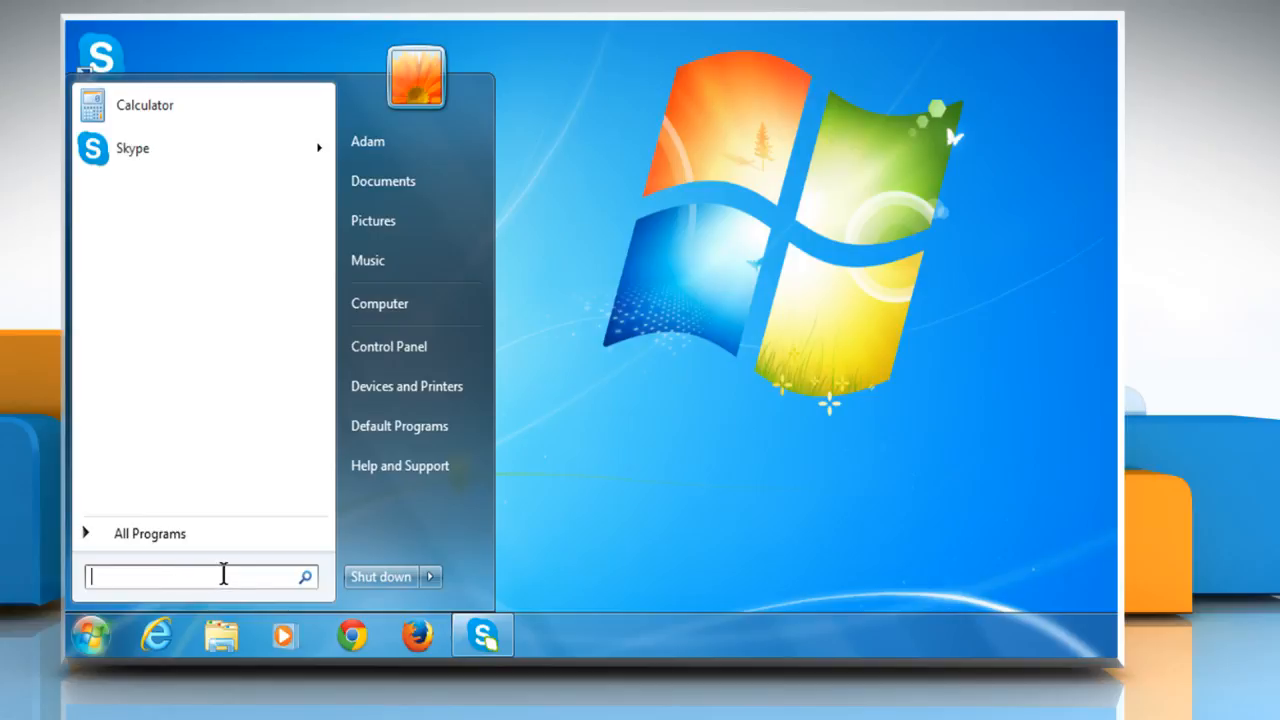
text(mm)
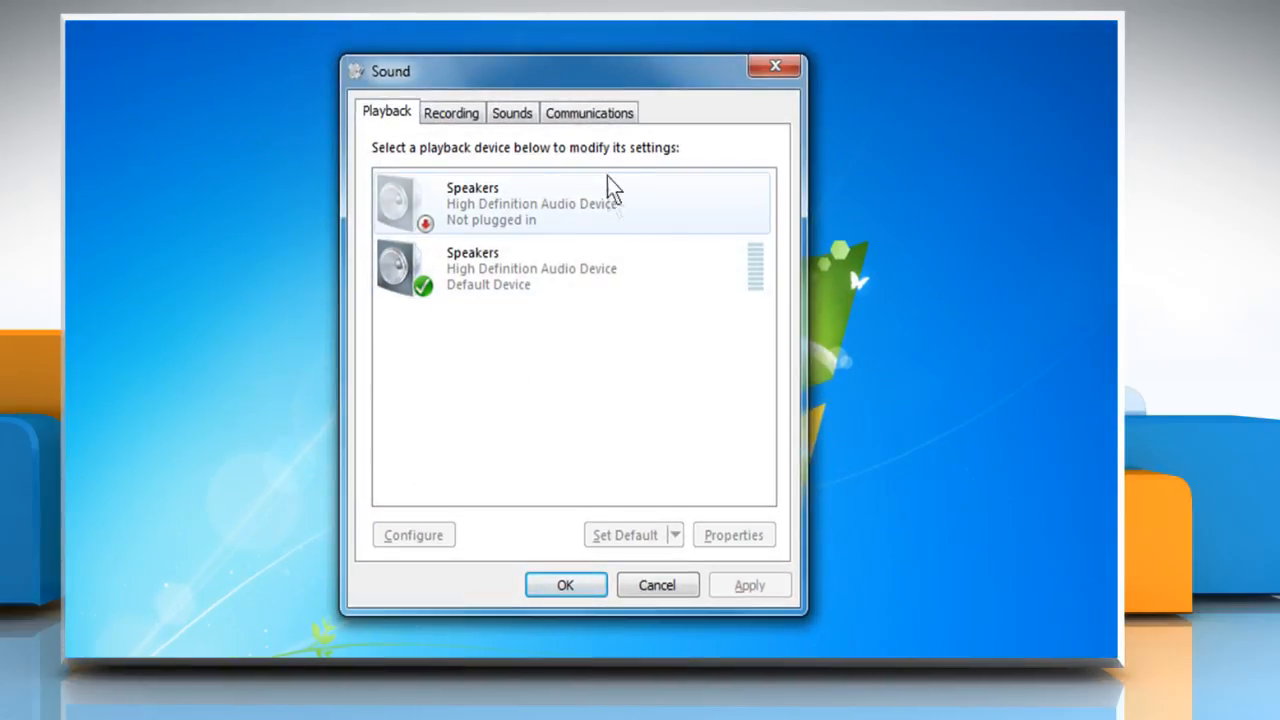
Set Communications activity to 'Do nothing' and confirm with OK.
click(588, 112)
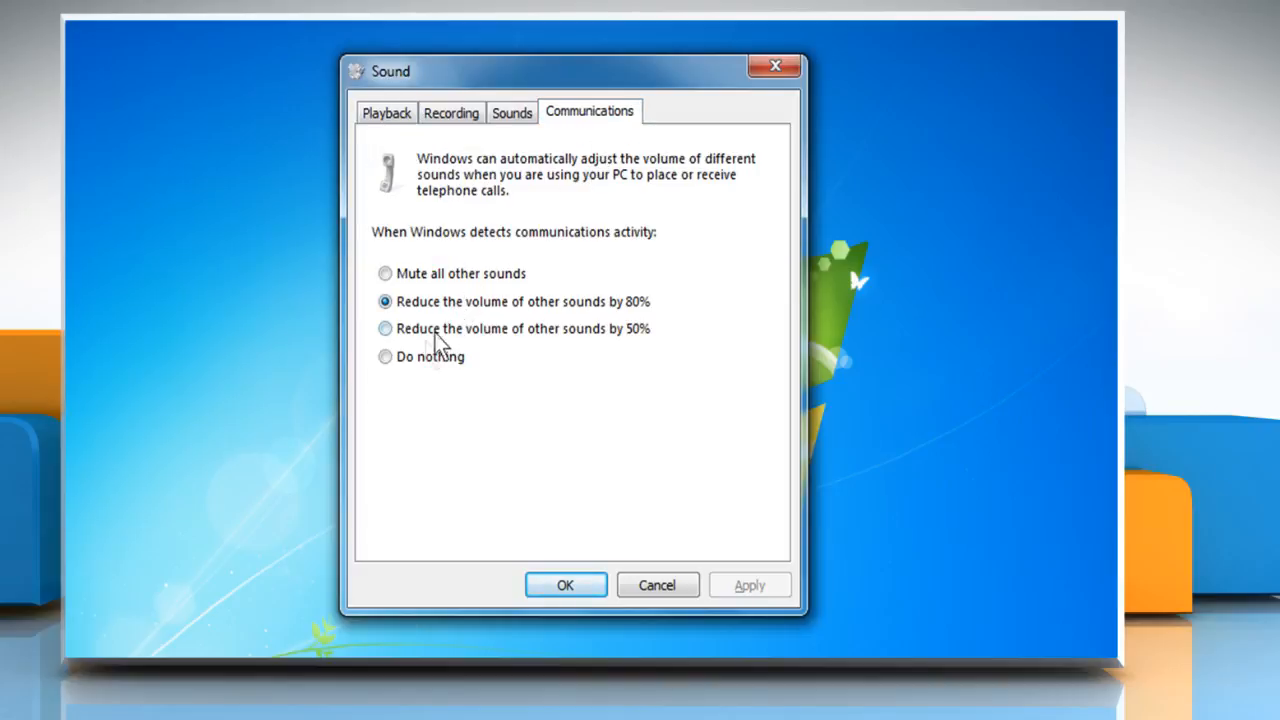
click(384, 356)
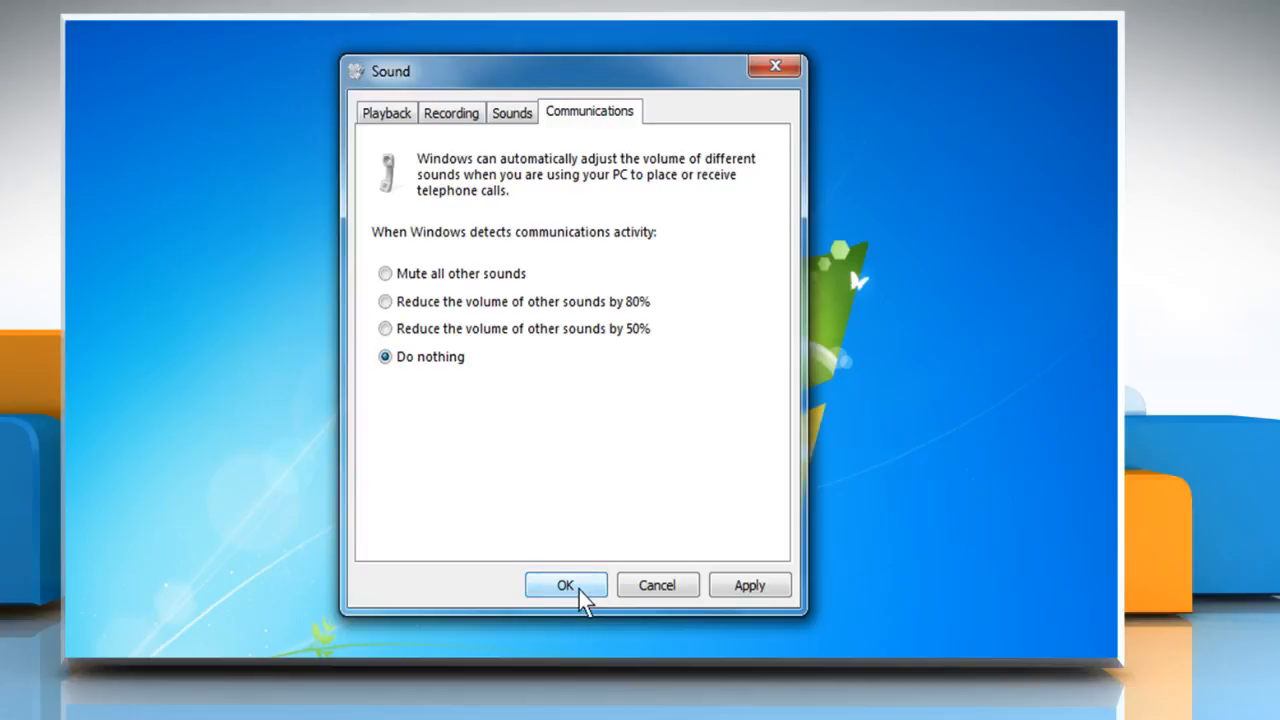
click(564, 584)
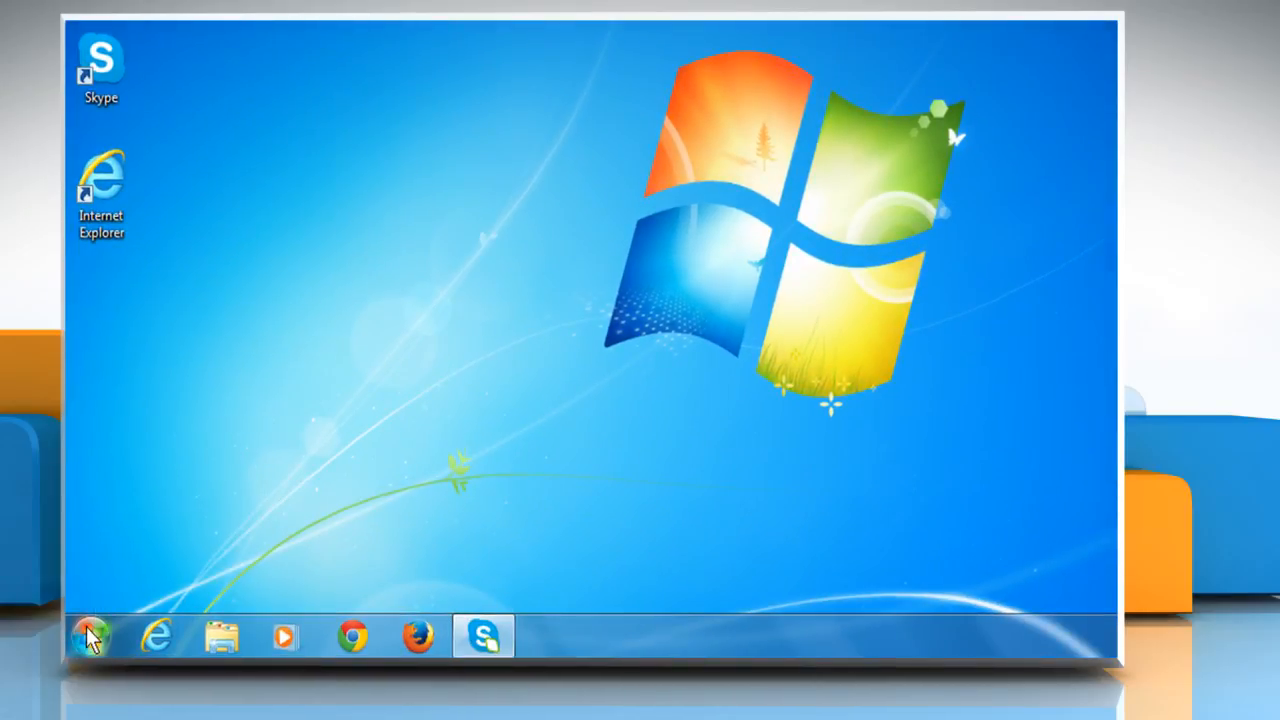
Reach the Sound dialog via Control Panel > Hardware and Sound > Sound.
click(90, 636)
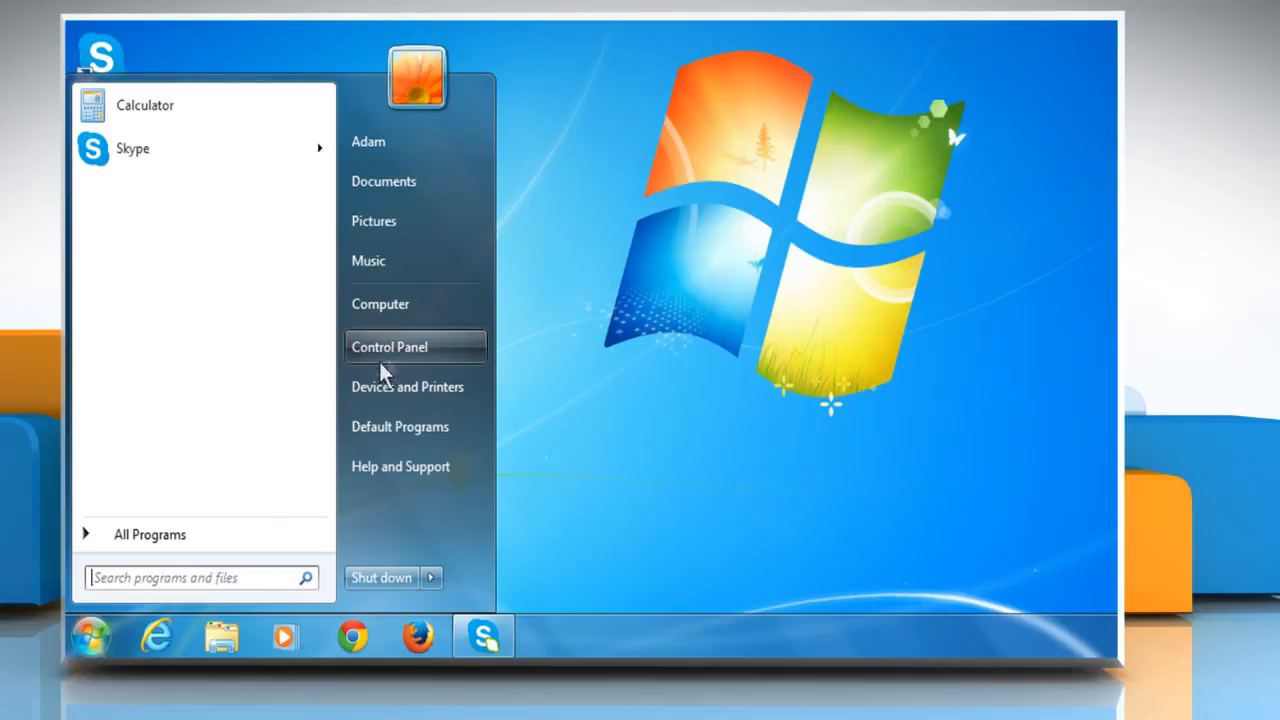
click(390, 346)
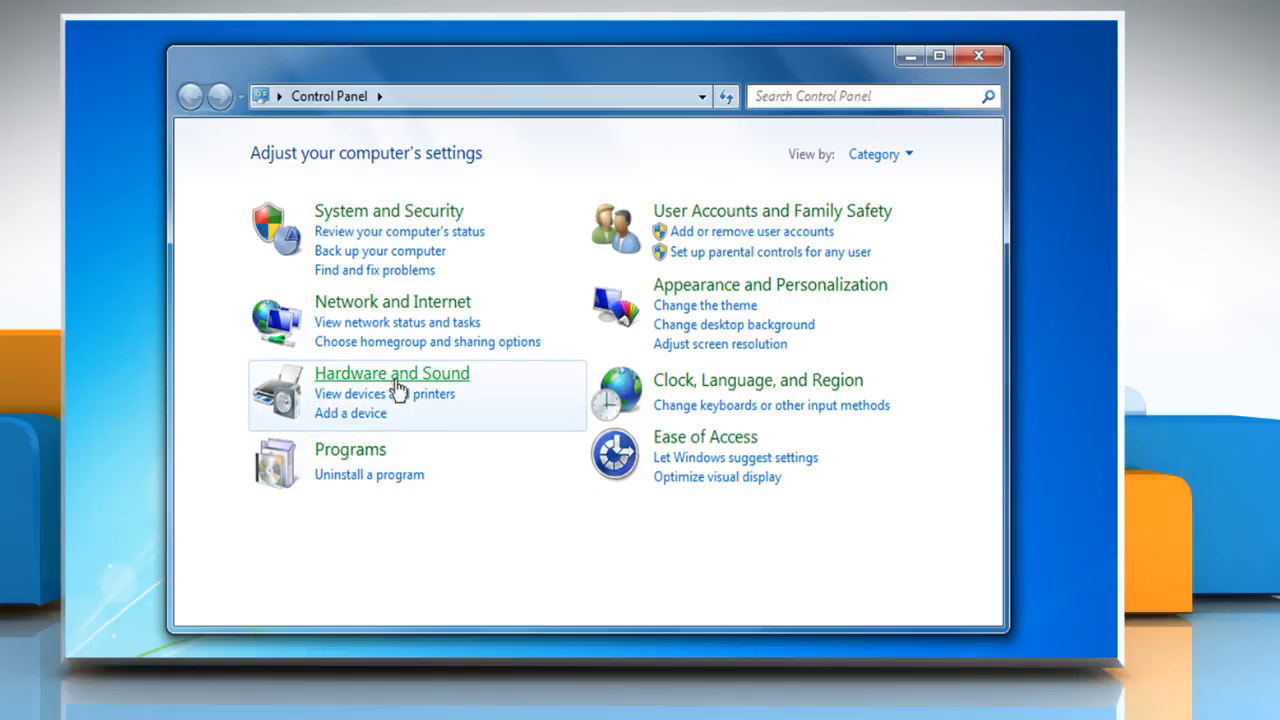
click(392, 372)
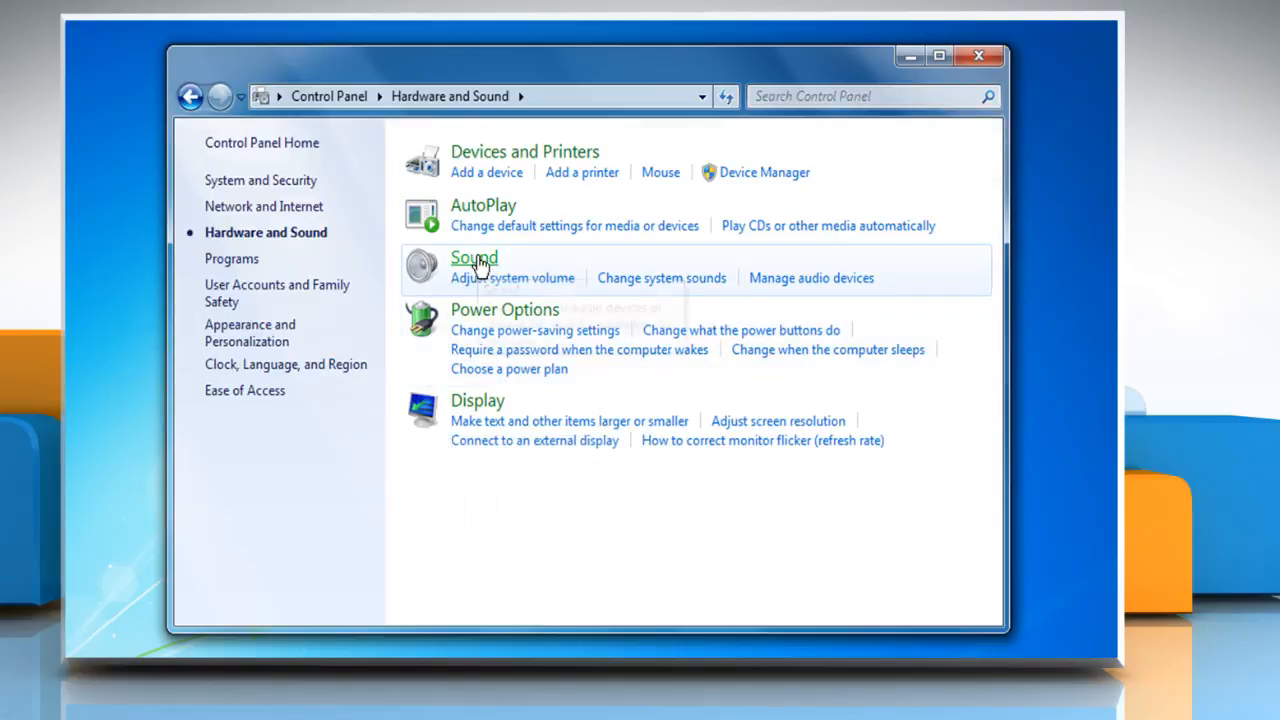
click(474, 258)
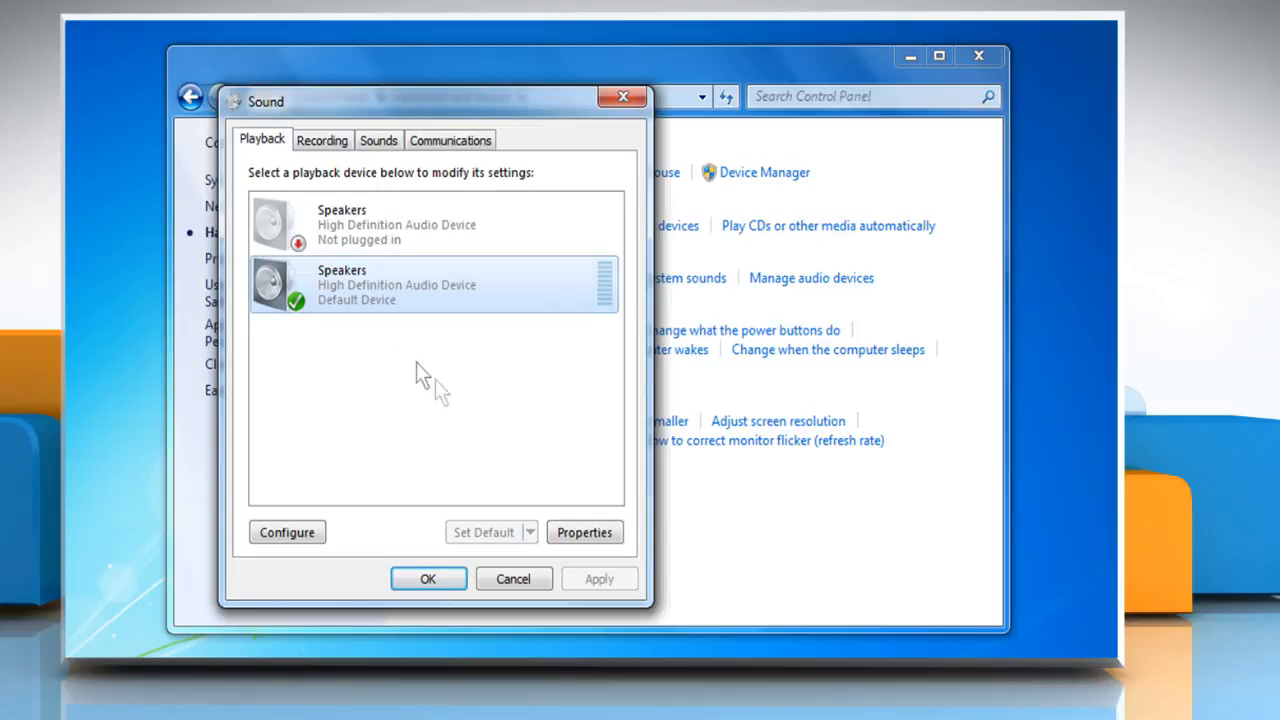
Show the default Speakers' properties with the Levels page (volume 86).
click(584, 532)
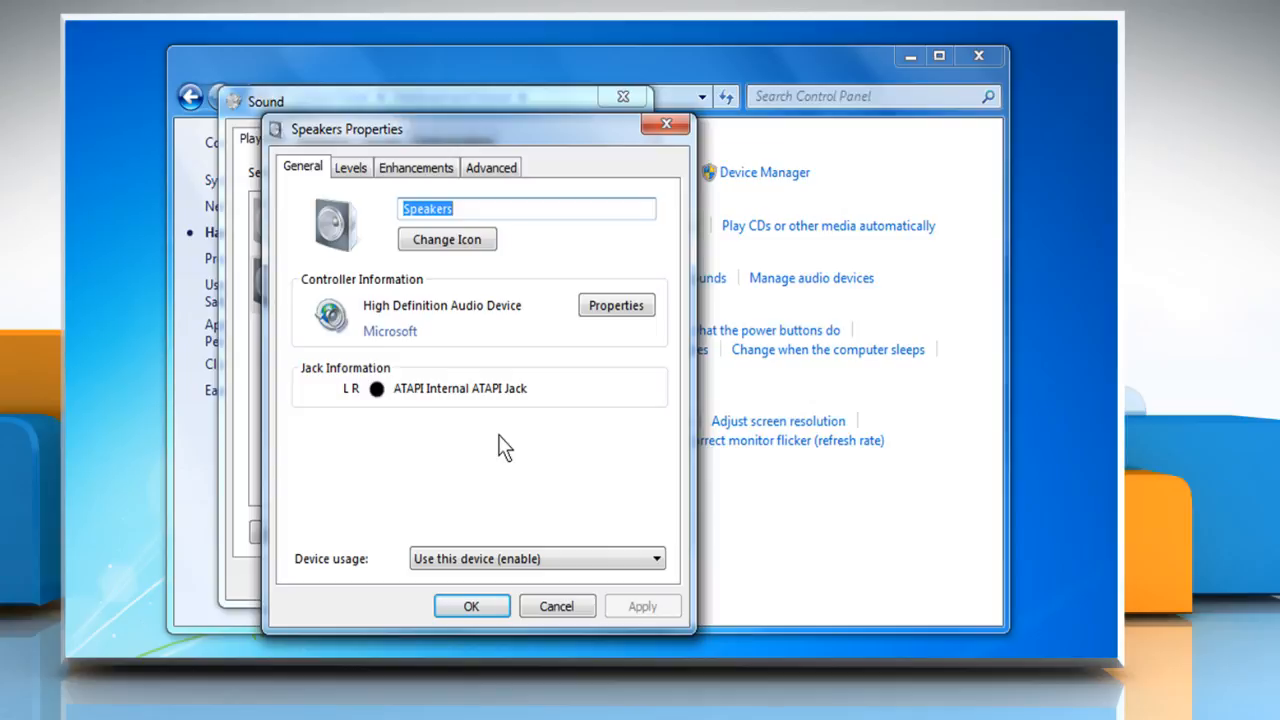
mouse_move(330, 190)
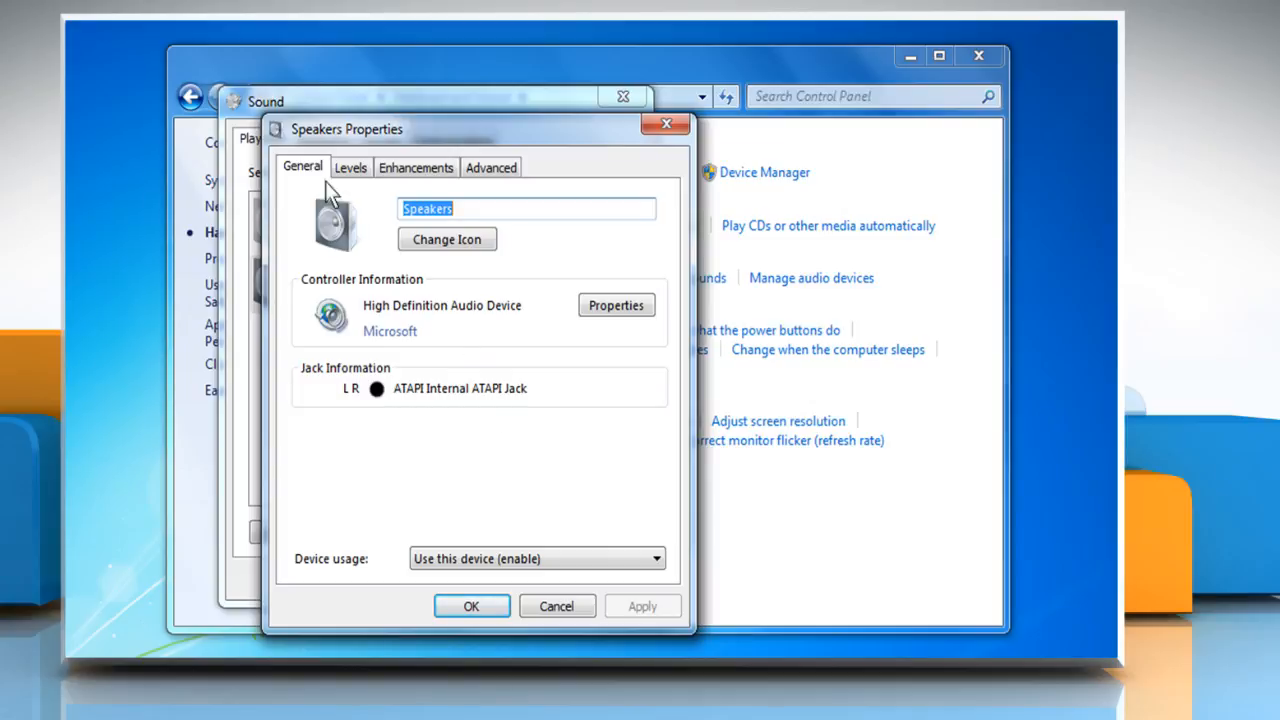
click(352, 168)
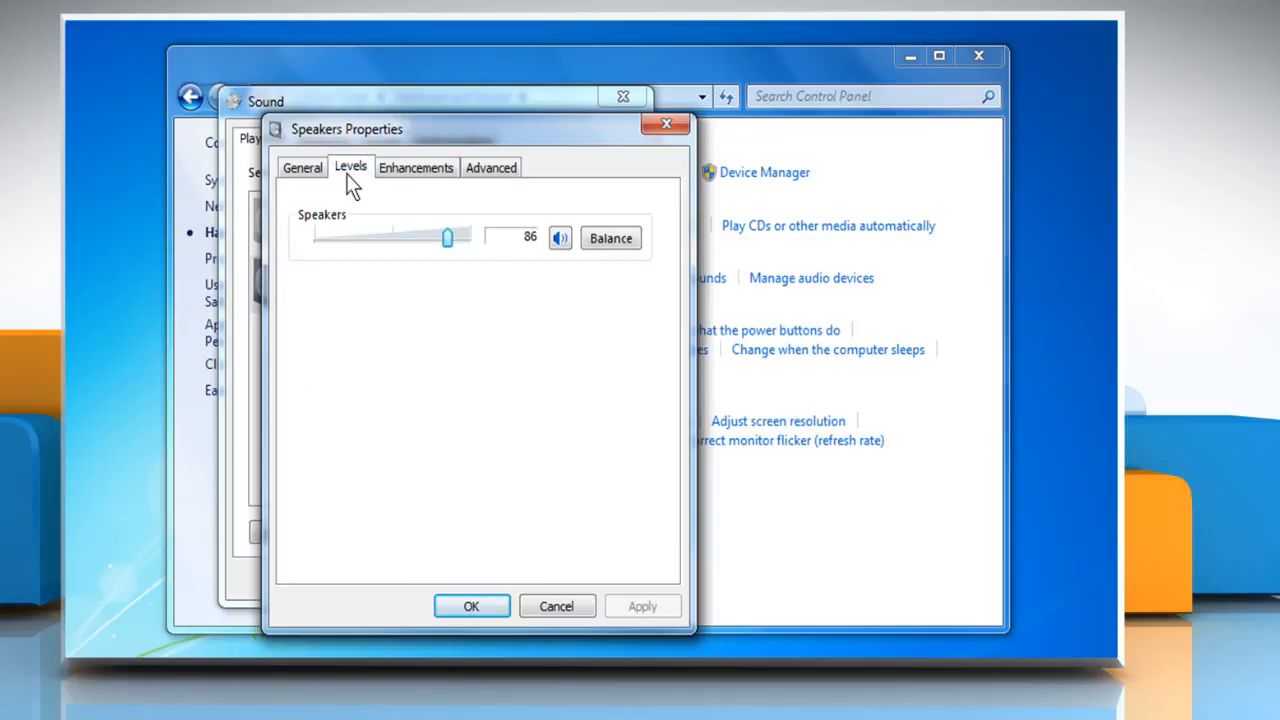
On Advanced, uncheck 'Allow applications to take exclusive control of this device'.
click(492, 168)
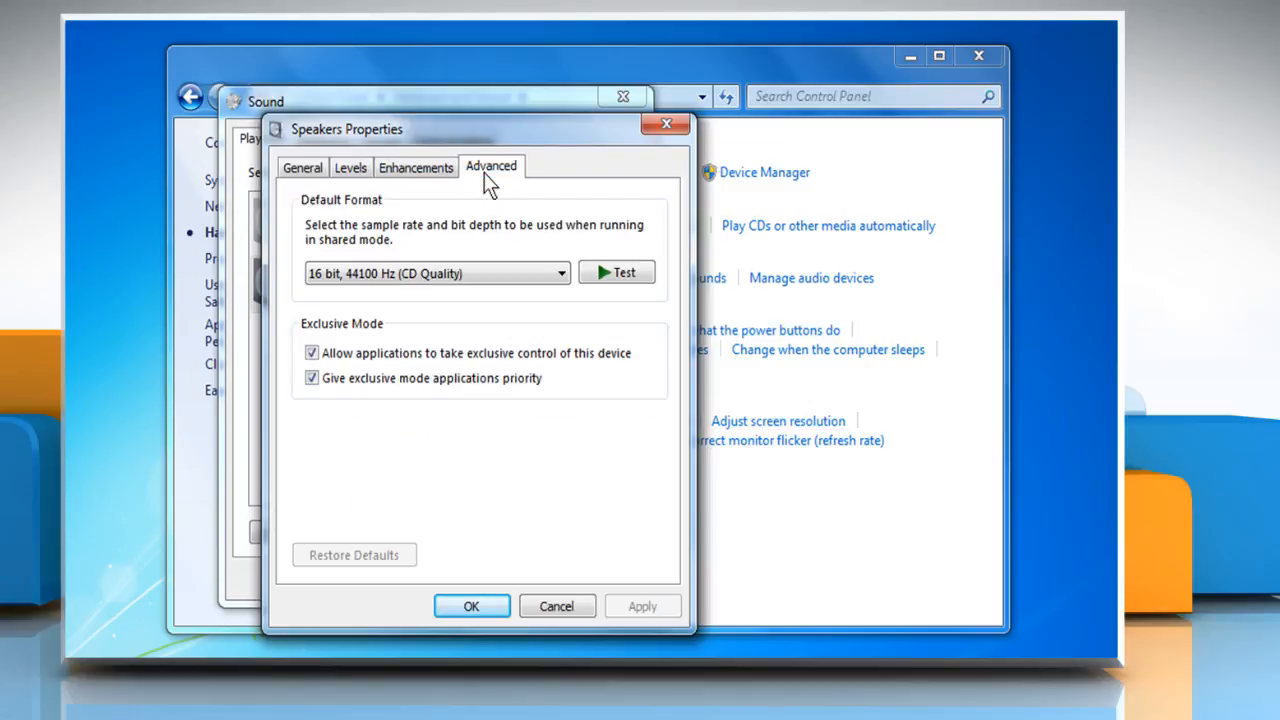
mouse_move(380, 298)
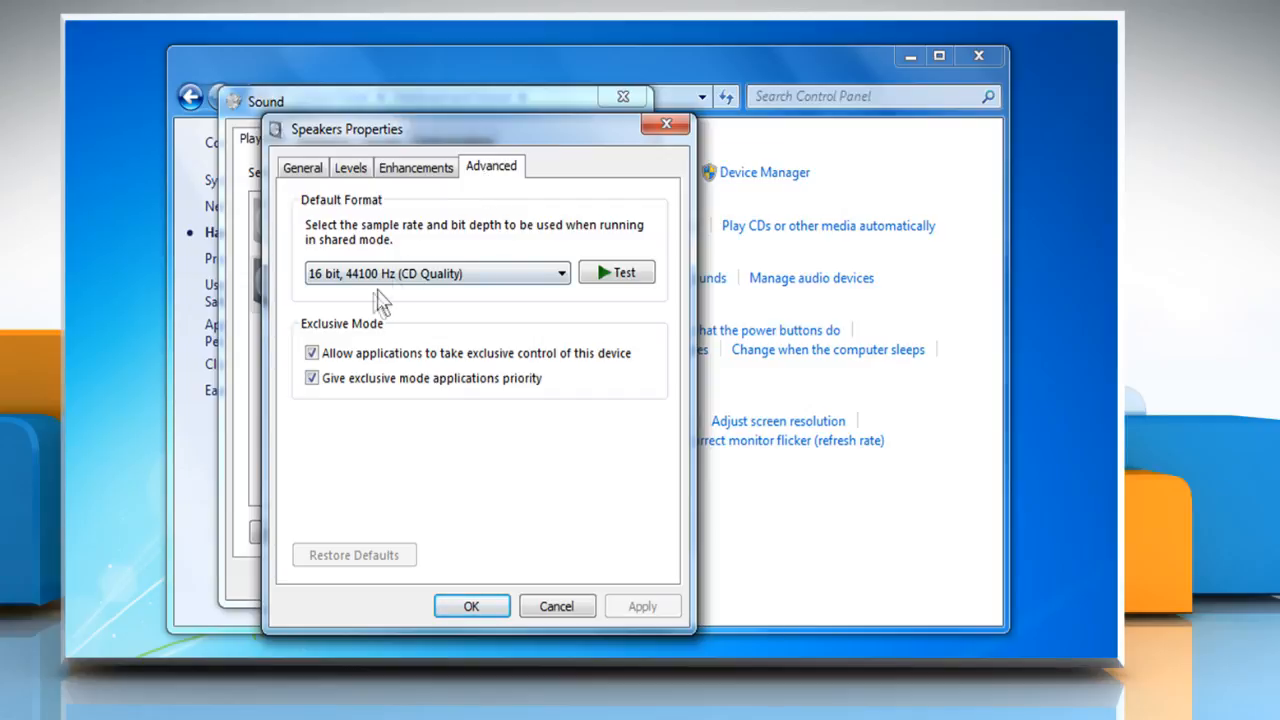
click(312, 352)
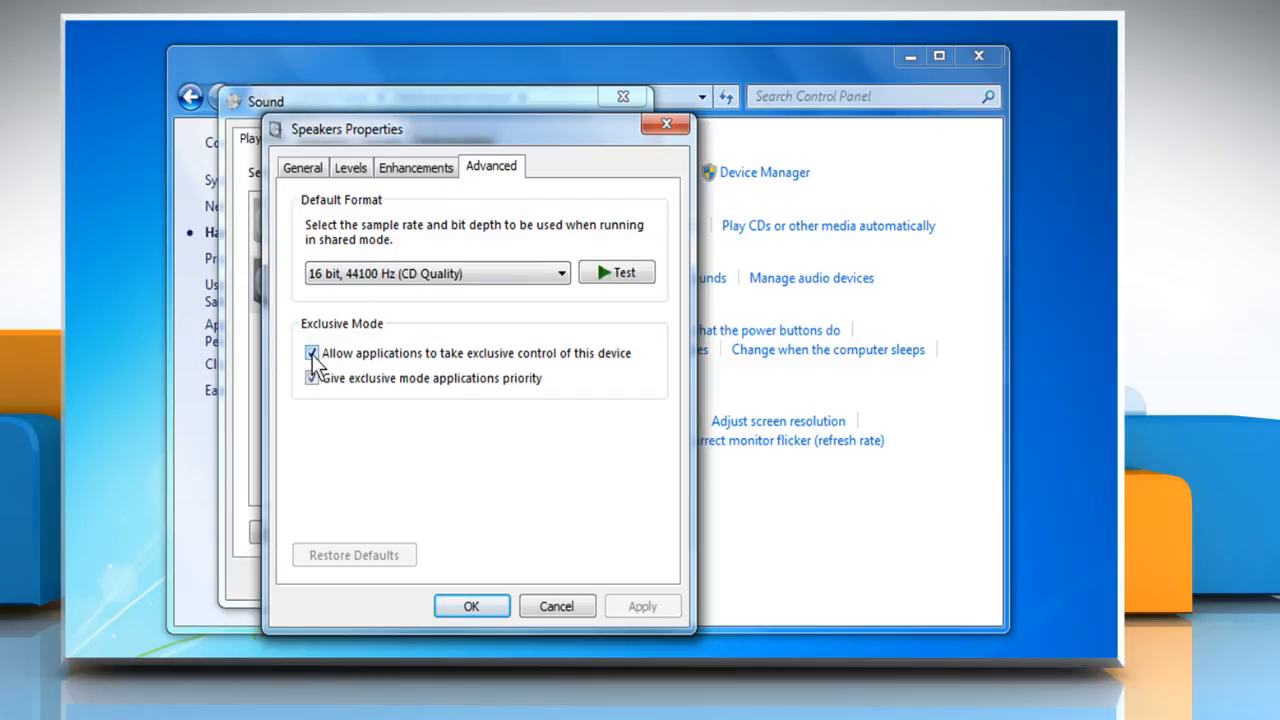
click(312, 352)
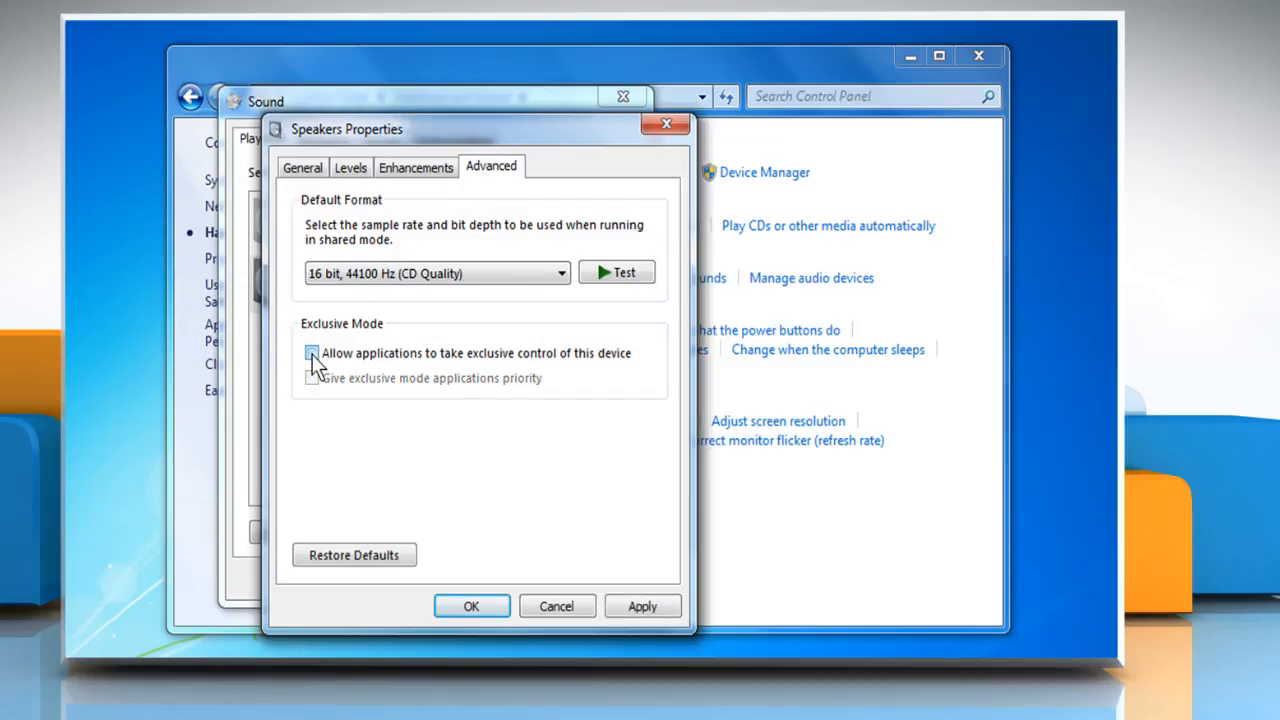
click(312, 352)
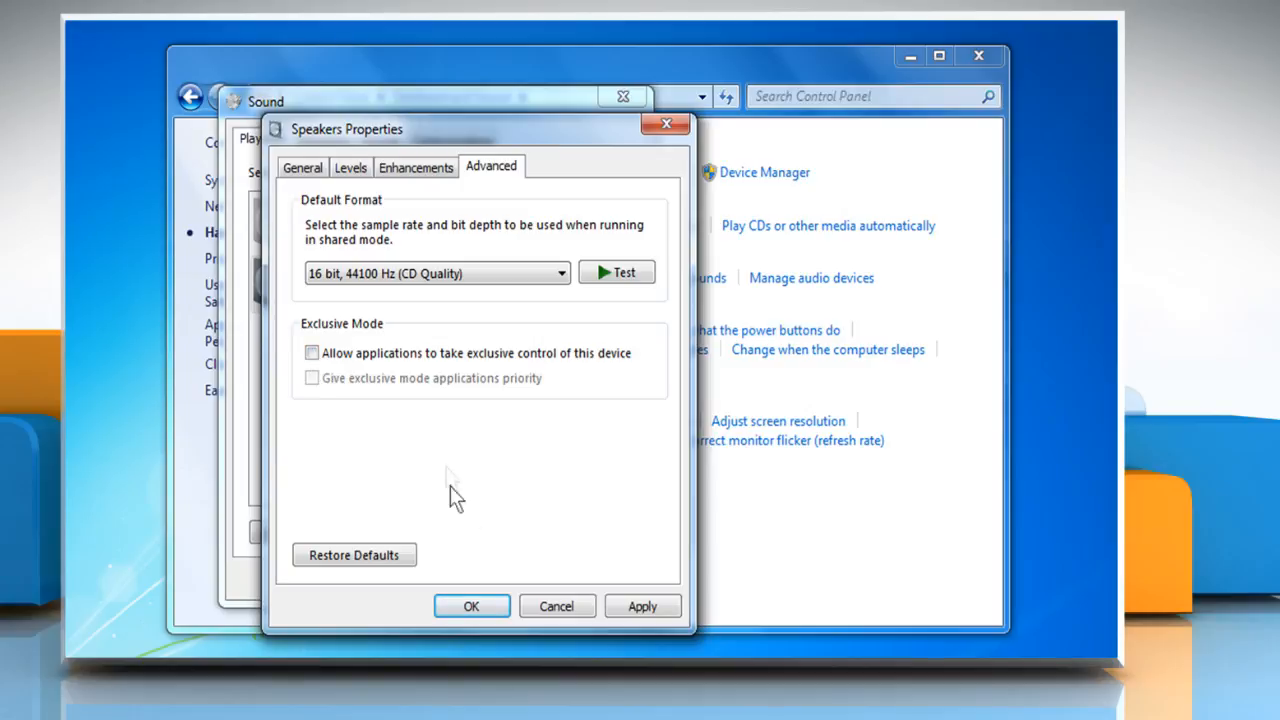
Confirm Speakers Properties and the Sound dialog with OK, then close Control Panel.
click(472, 606)
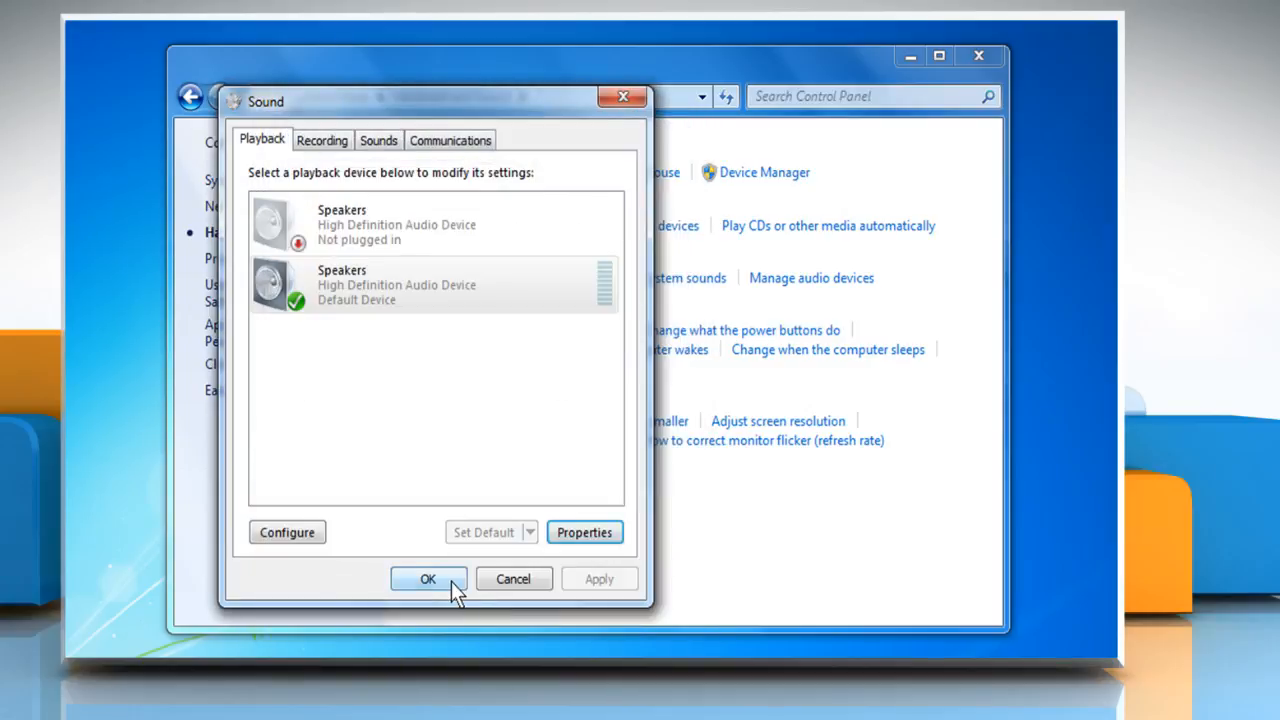
click(428, 578)
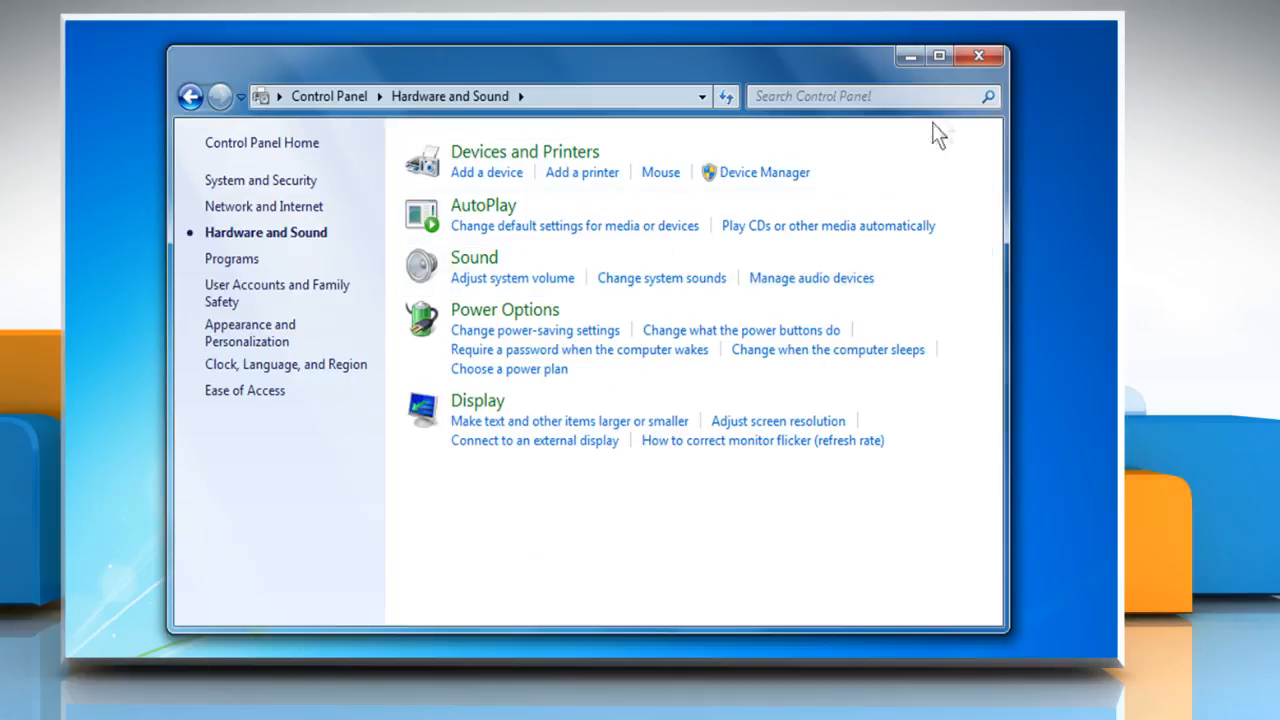
click(978, 56)
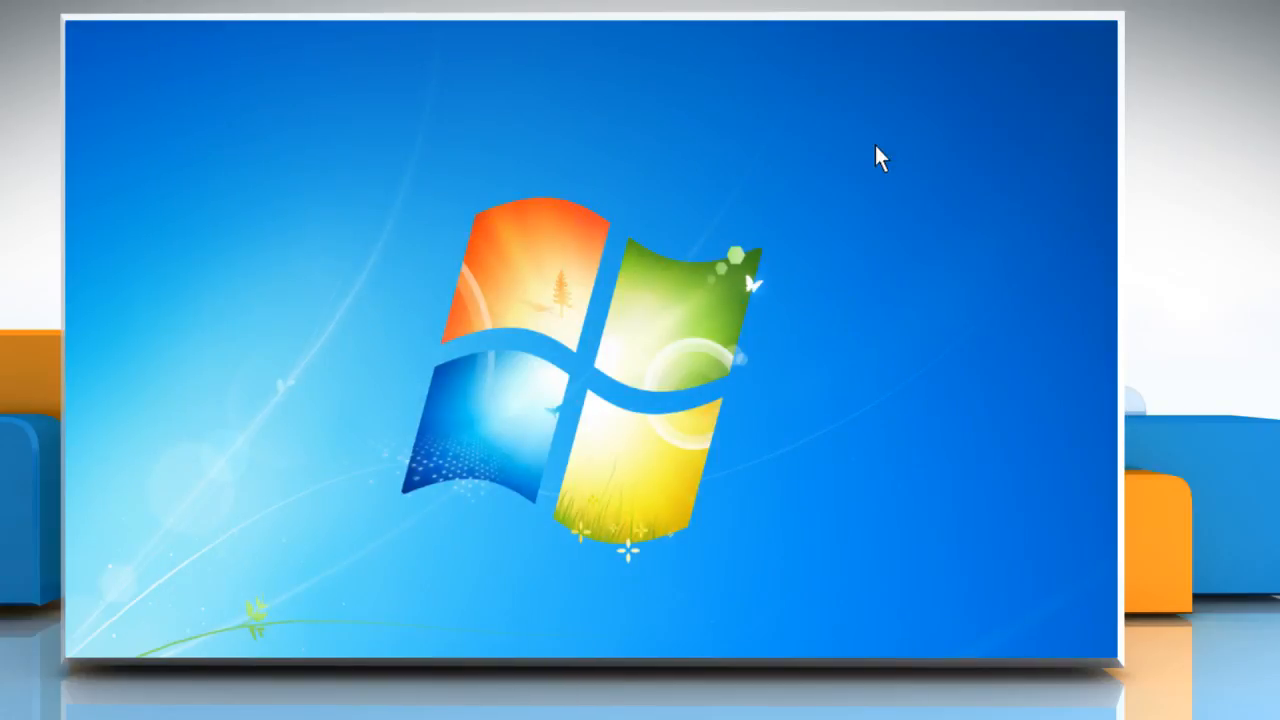